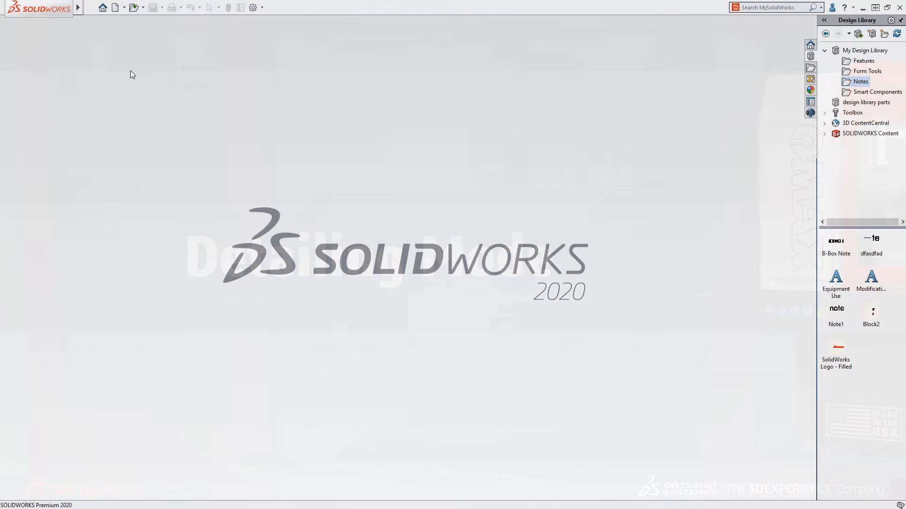
Step: Open the recent 314000 Core Table drawing from the Welcome dialog with Mode set to Detailing
{"action": "left_click", "coordinate": [103, 7]}
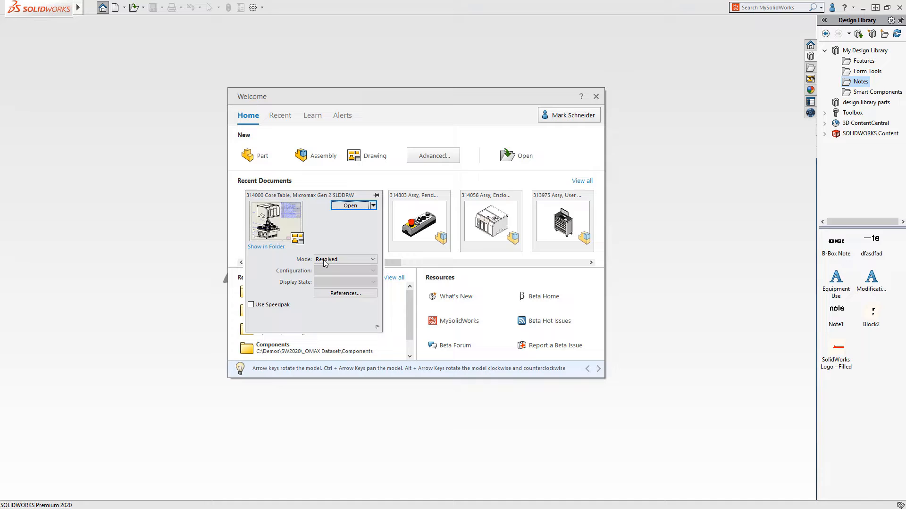
{"action": "left_click", "coordinate": [373, 259]}
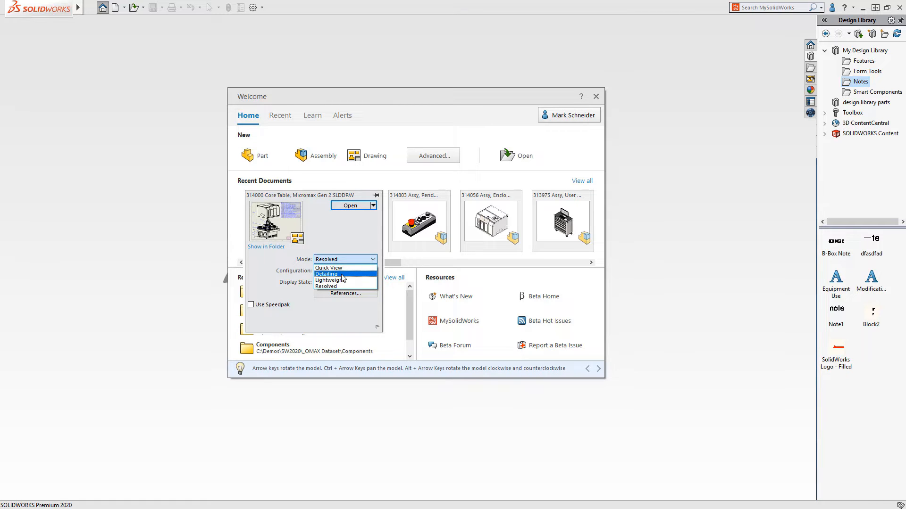
{"action": "left_click", "coordinate": [326, 274]}
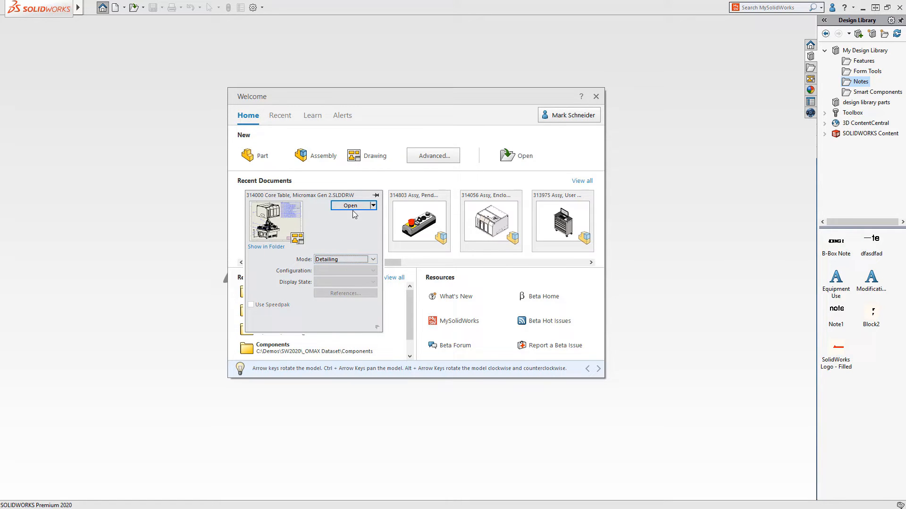
{"action": "left_click", "coordinate": [350, 205]}
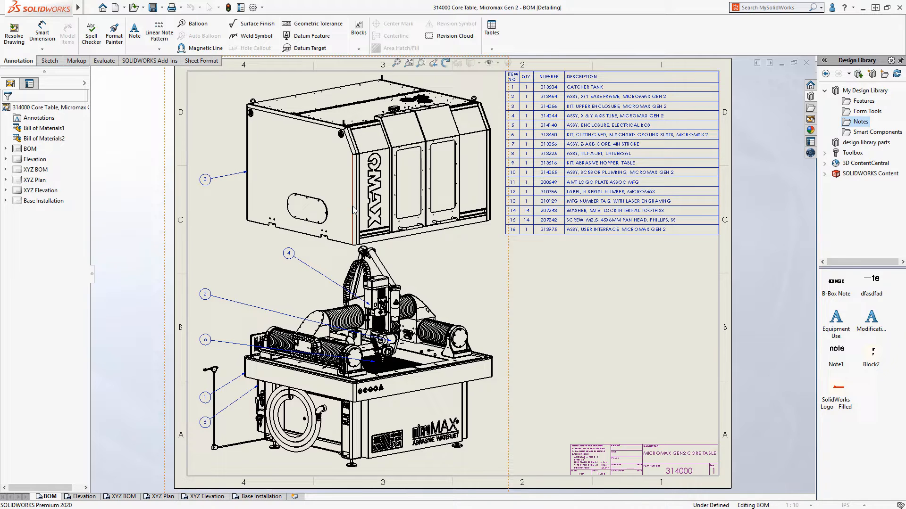
Step: Browse the Elevation, XYZ BOM, XYZ Plan, XYZ Elevation and Base Installation sheets in turn
{"action": "left_click", "coordinate": [81, 497]}
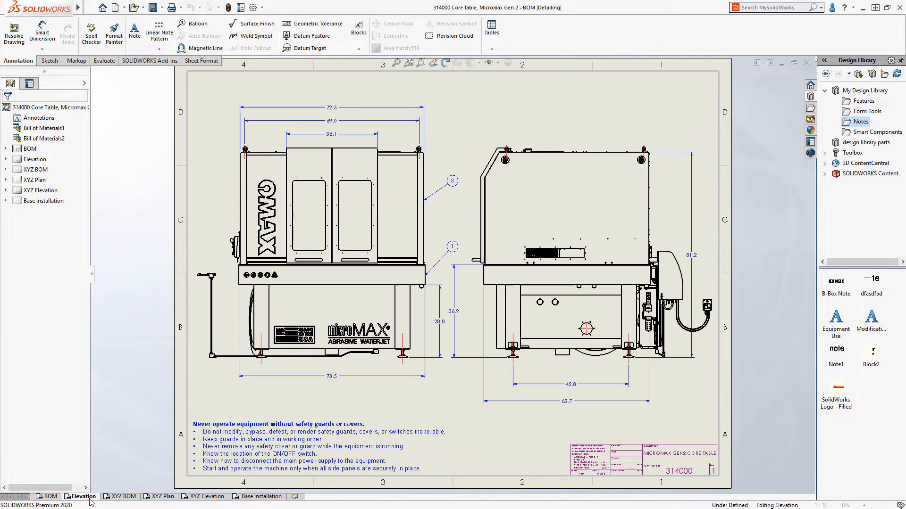
{"action": "left_click", "coordinate": [82, 497]}
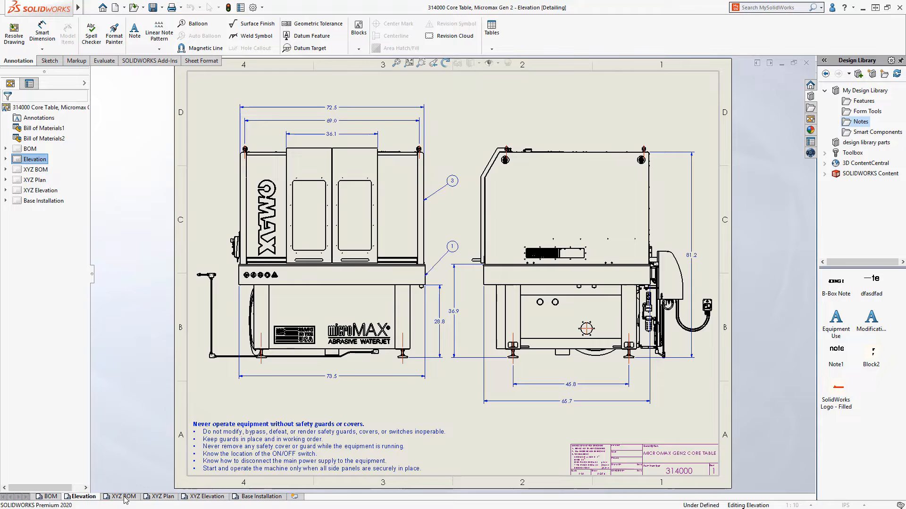
{"action": "left_click", "coordinate": [120, 497]}
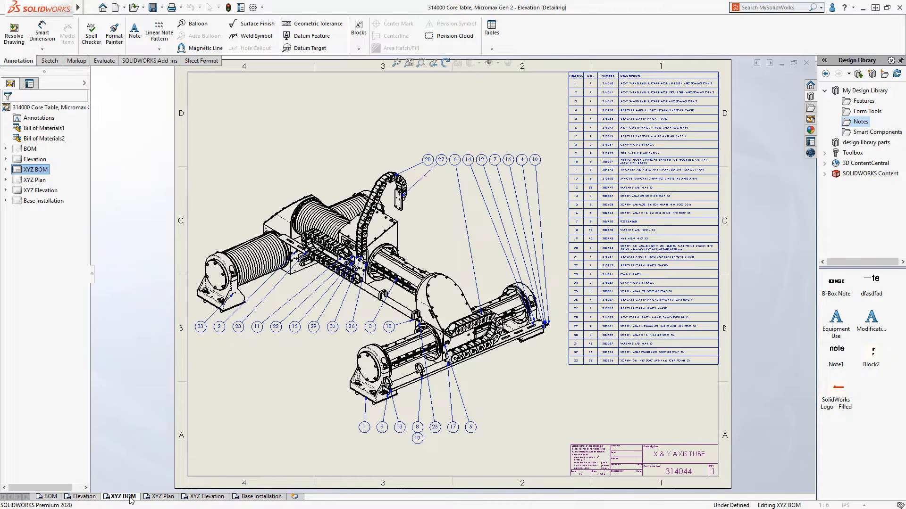
{"action": "left_click", "coordinate": [164, 497]}
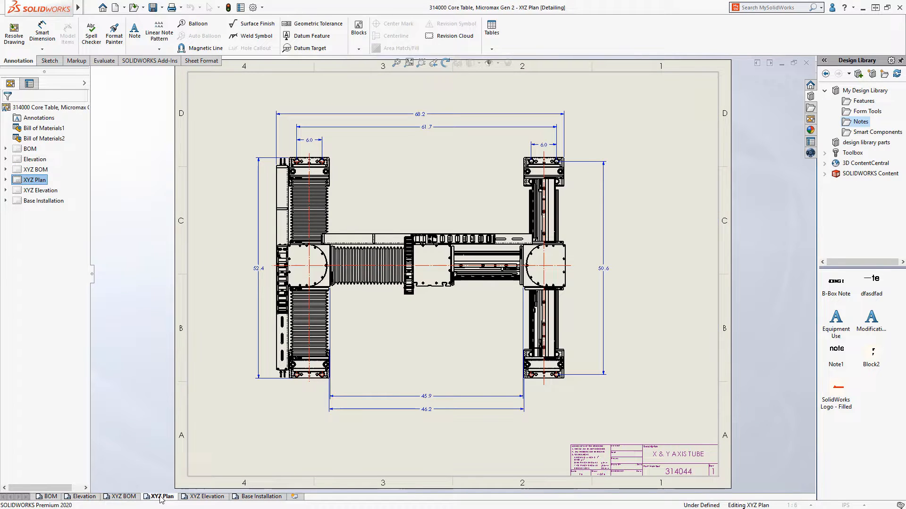
{"action": "left_click", "coordinate": [206, 500]}
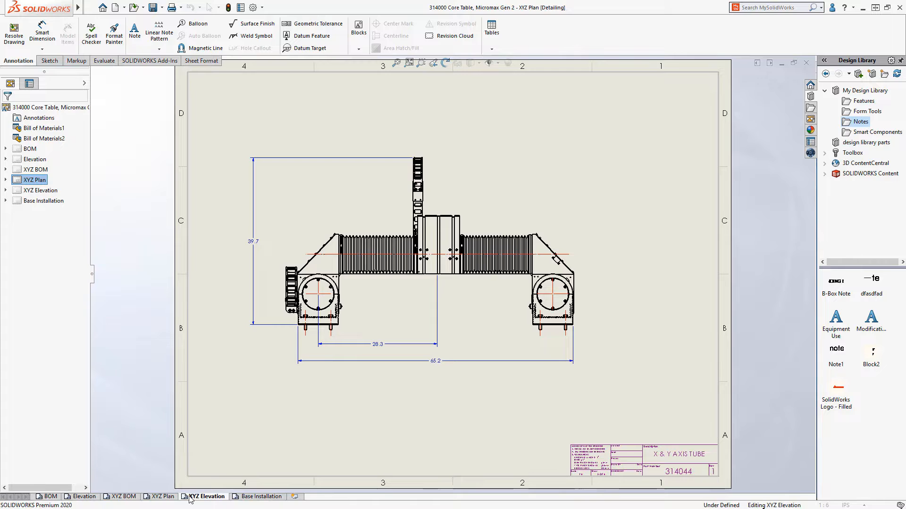
{"action": "left_click", "coordinate": [49, 498]}
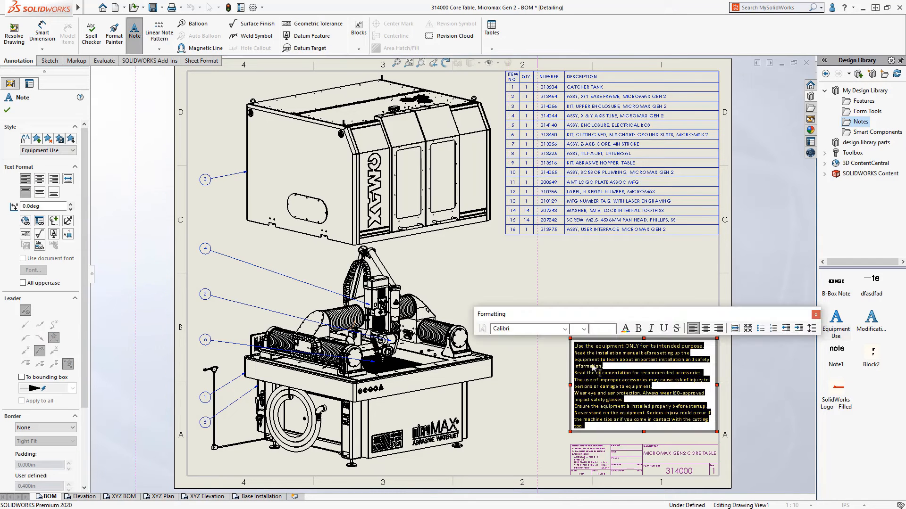
Step: Place the Equipment Use safety note above the BOM sheet's title block
{"action": "left_click", "coordinate": [772, 328]}
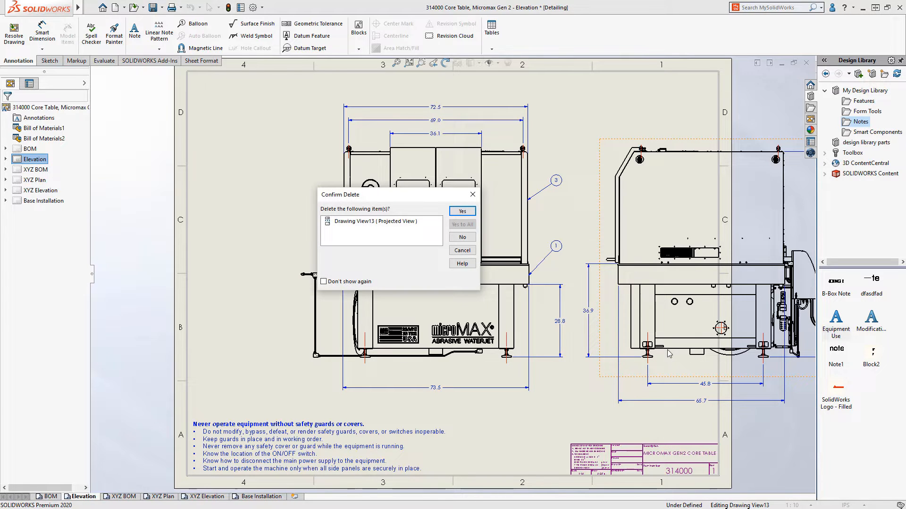
Step: Confirm deleting the cut projected view, then show the XYZ BOM sheet
{"action": "left_click", "coordinate": [462, 211]}
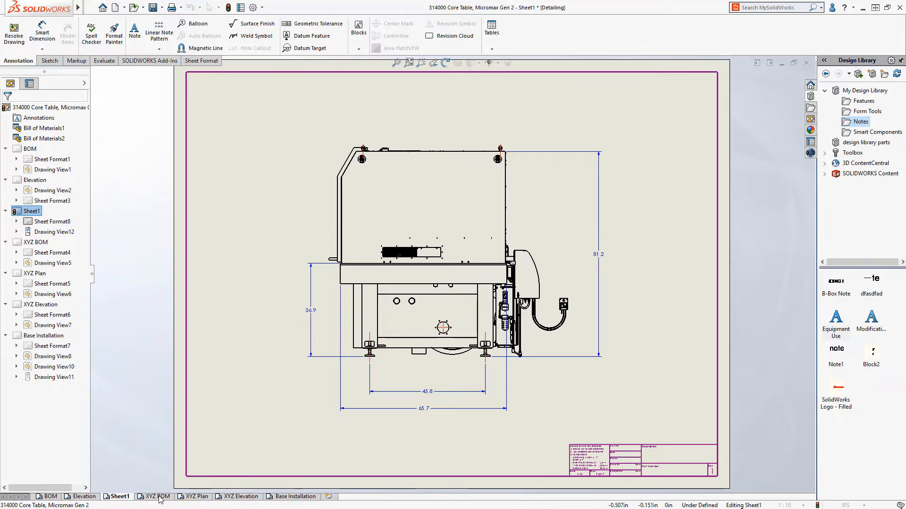
{"action": "left_click", "coordinate": [157, 497]}
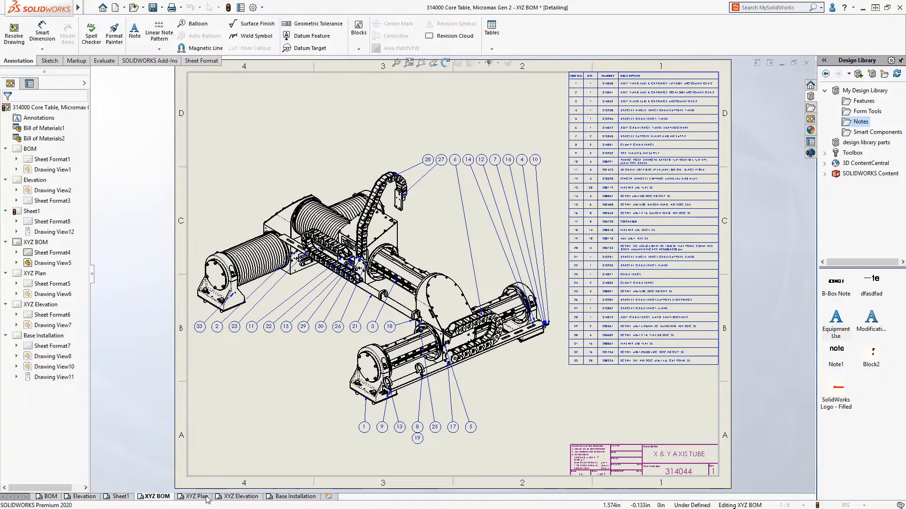
Step: On Base Installation, dimension the 55.7 hole spacing and prefix the hole callout with 4X
{"action": "left_click", "coordinate": [241, 496]}
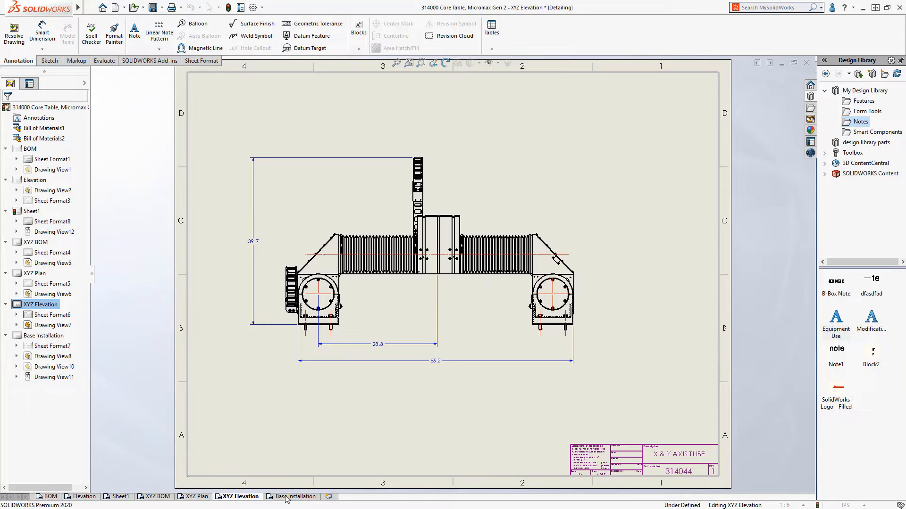
{"action": "left_click", "coordinate": [298, 497]}
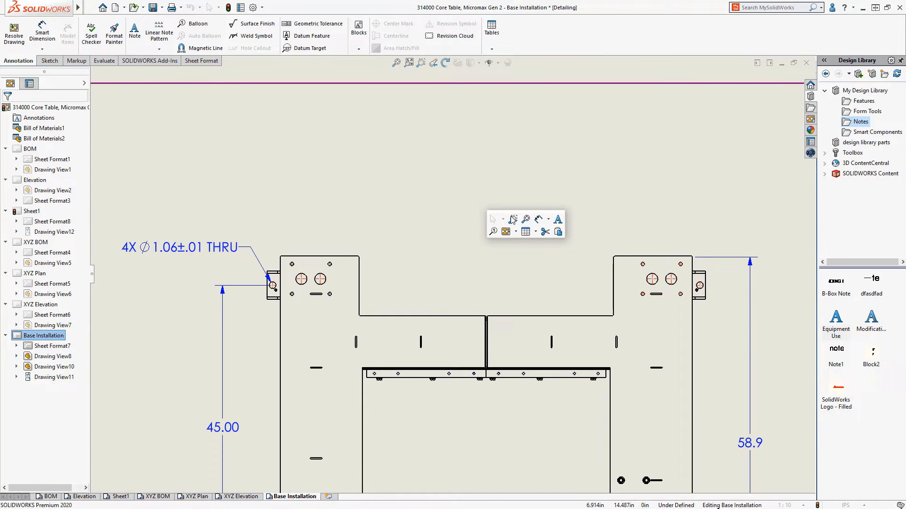
{"action": "left_click", "coordinate": [39, 26]}
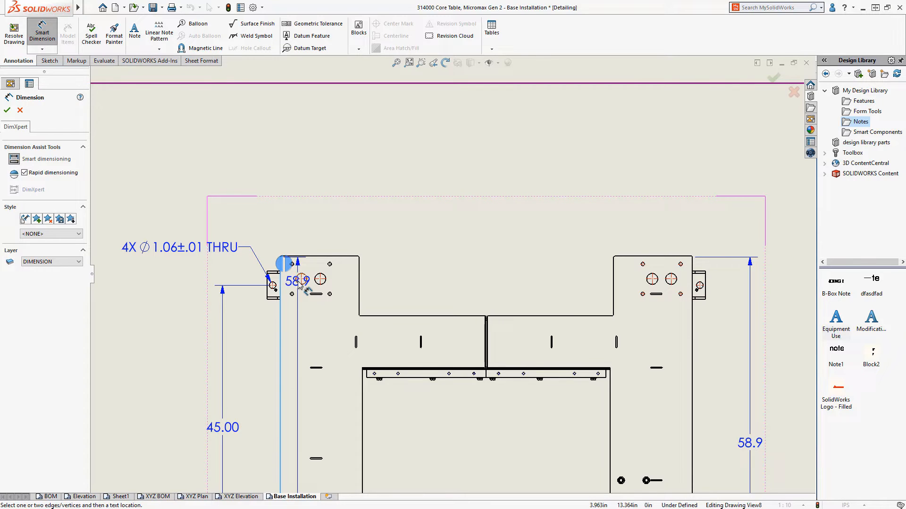
{"action": "left_click", "coordinate": [300, 278]}
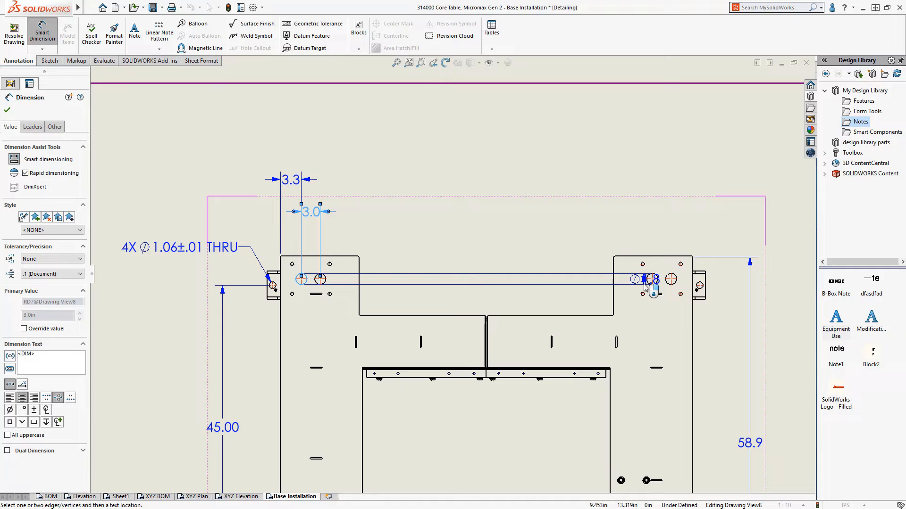
{"action": "left_click", "coordinate": [650, 279]}
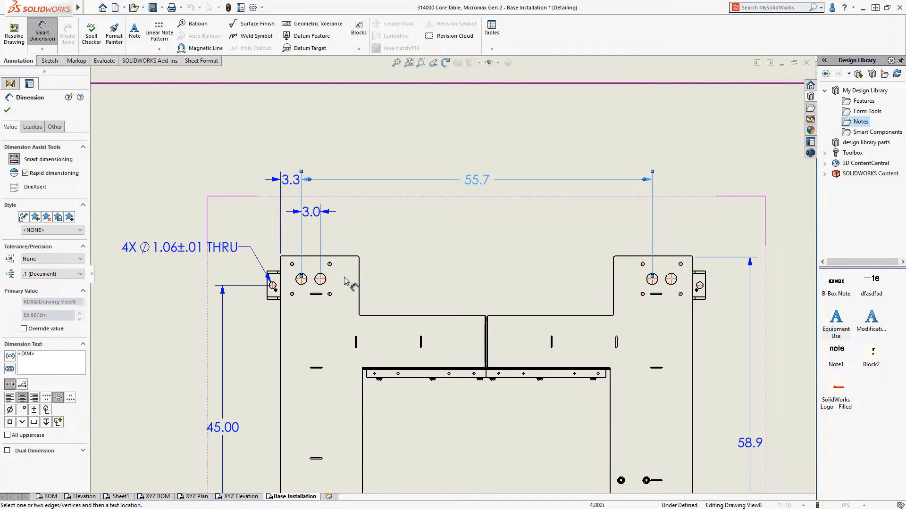
{"action": "left_click", "coordinate": [319, 280]}
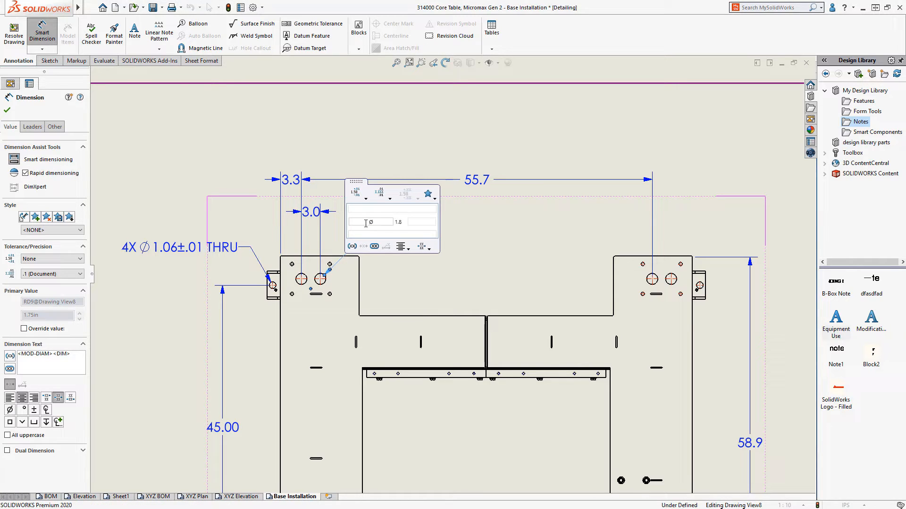
{"action": "type", "text": "4x"}
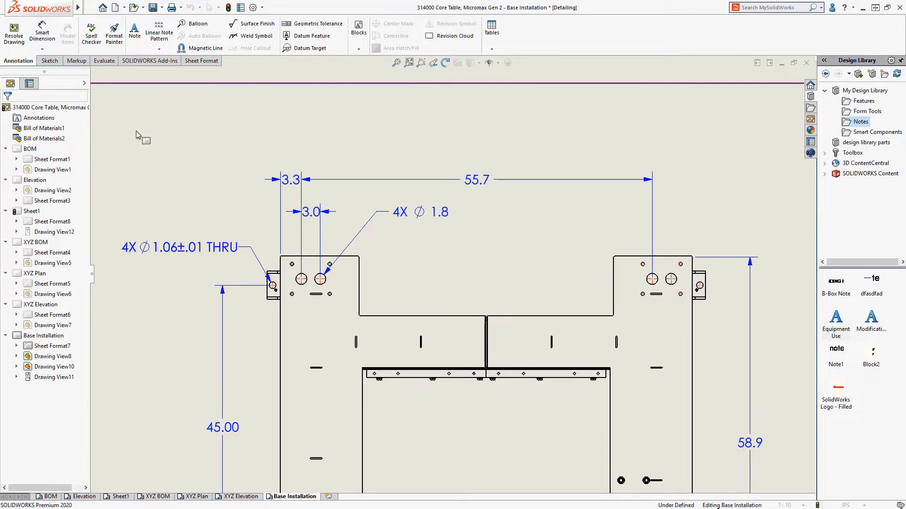
Step: Copy the THRU callout's ±.01 tolerance onto the new dimensions and draw a revision cloud around them
{"action": "left_click", "coordinate": [113, 33]}
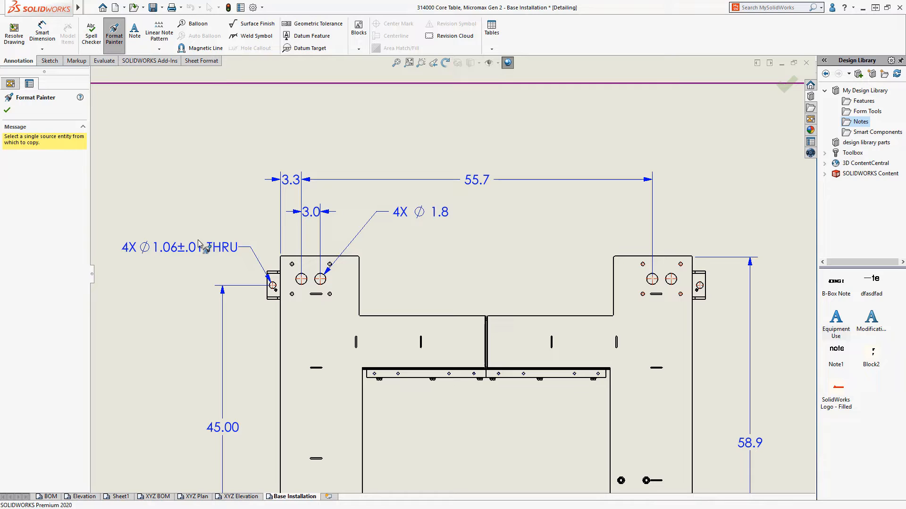
{"action": "left_click", "coordinate": [308, 212]}
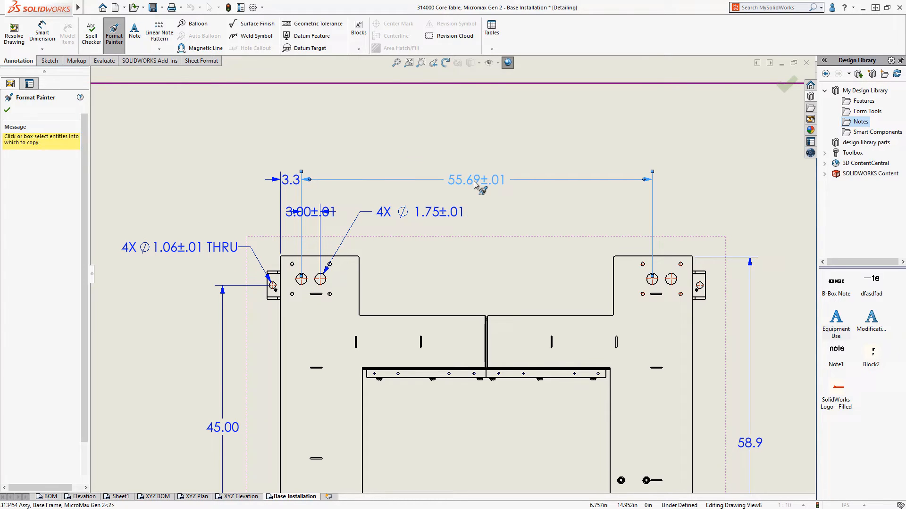
{"action": "left_click", "coordinate": [306, 212]}
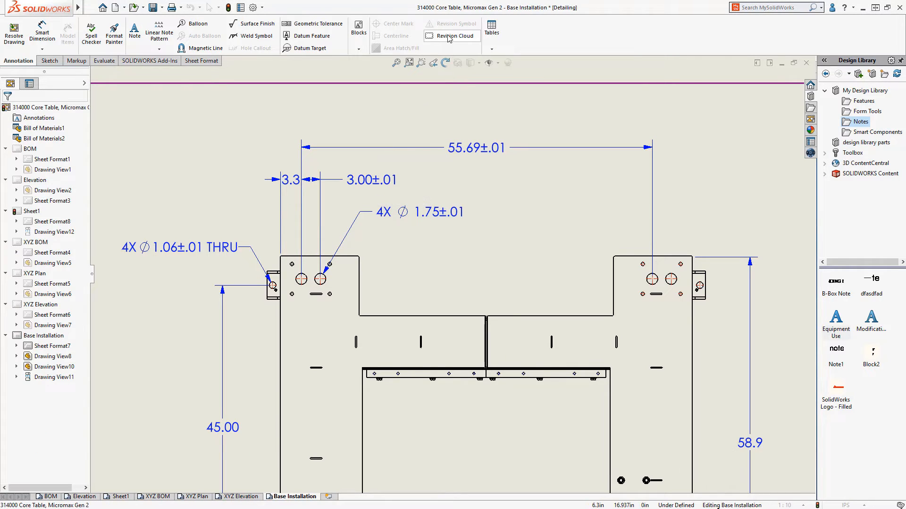
{"action": "left_click", "coordinate": [452, 35]}
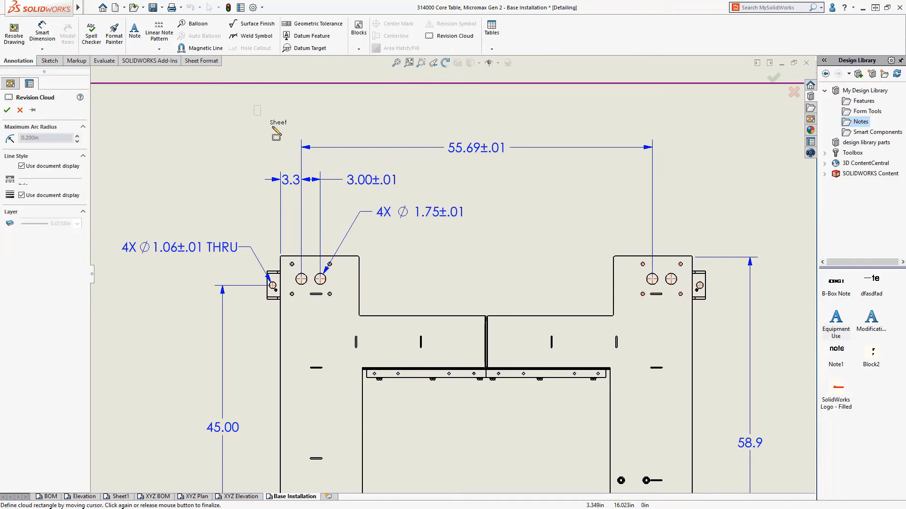
{"action": "left_click_drag", "start_coordinate": [258, 110], "coordinate": [502, 231]}
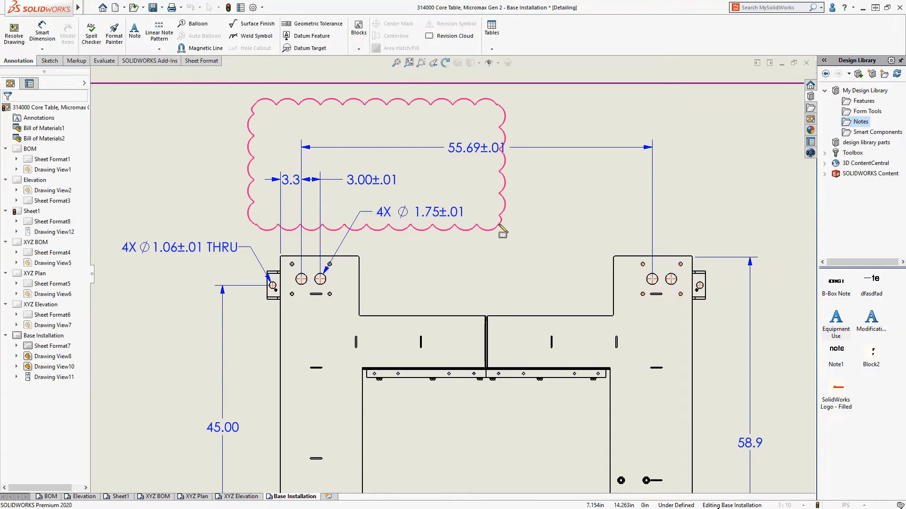
{"action": "mouse_move", "coordinate": [497, 227]}
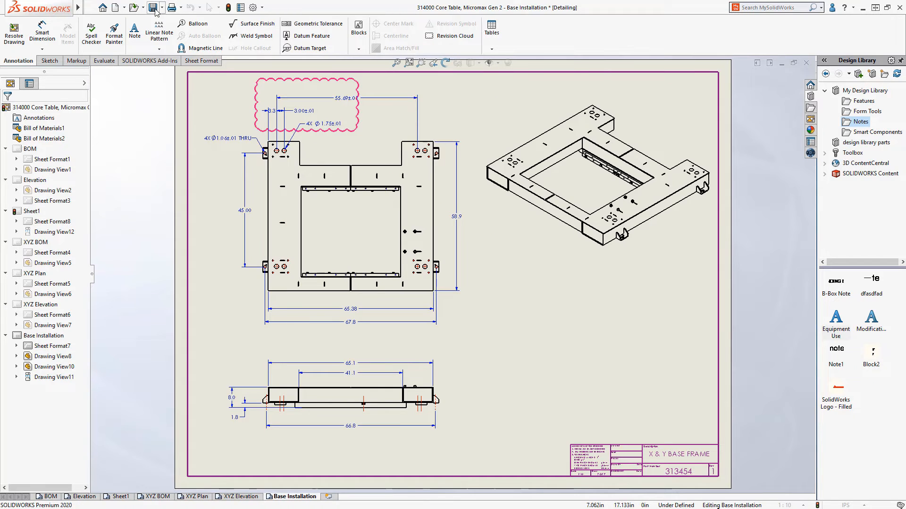
Step: Save the drawing as Adobe PDF '314000 Core Table, Micromax Gen 2.pdf' with all sheets
{"action": "left_click", "coordinate": [152, 8]}
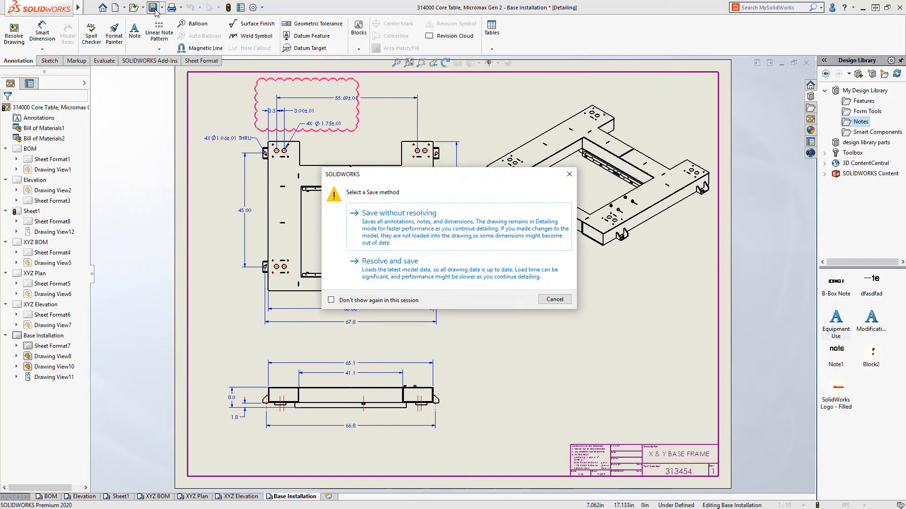
{"action": "mouse_move", "coordinate": [280, 127]}
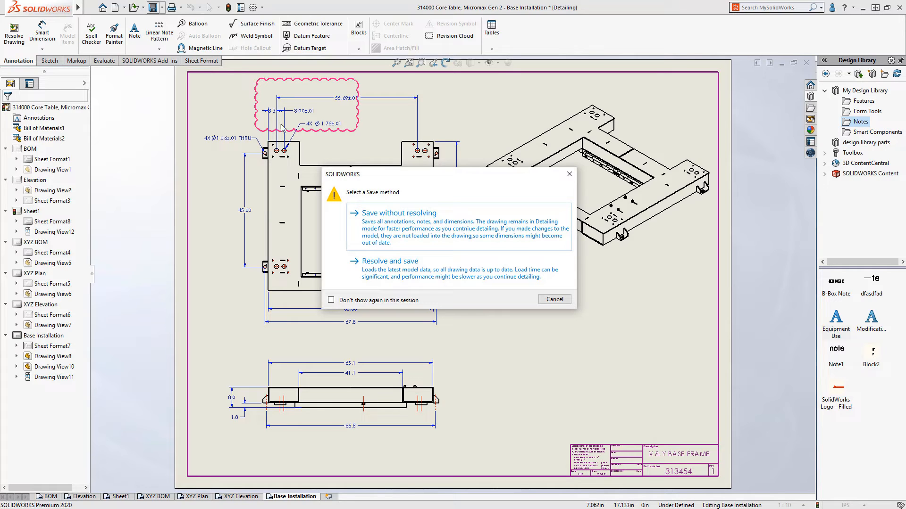
{"action": "left_click", "coordinate": [390, 261]}
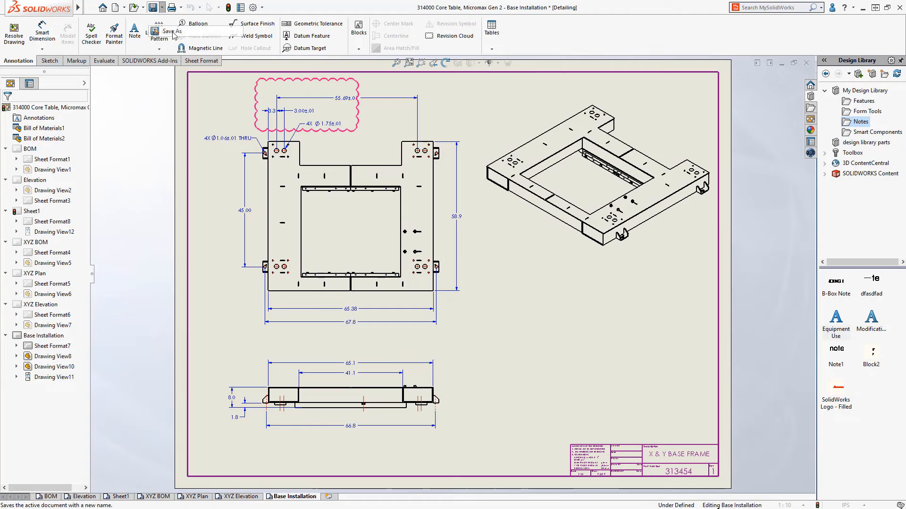
{"action": "left_click", "coordinate": [168, 32]}
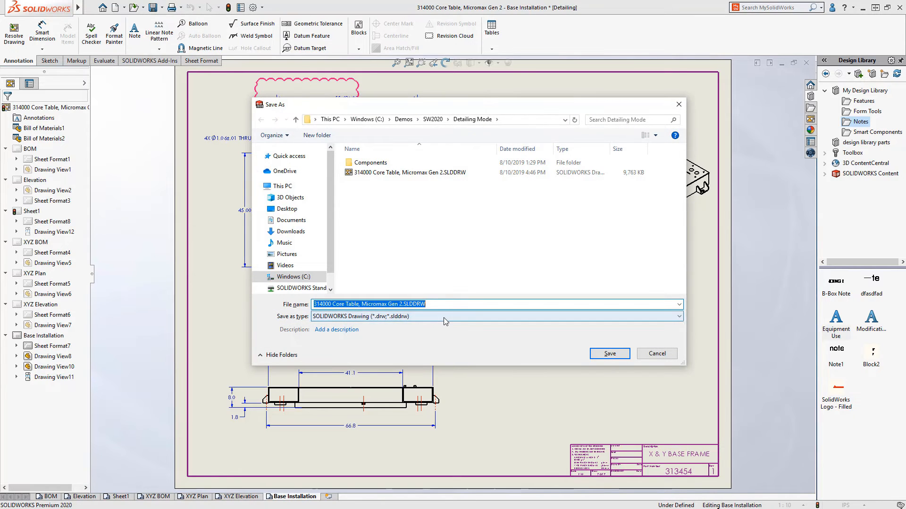
{"action": "left_click", "coordinate": [679, 317]}
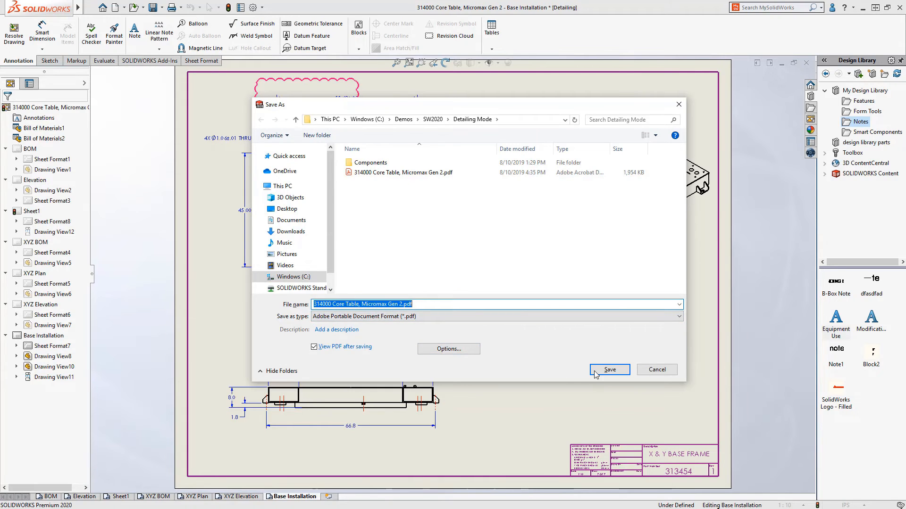
{"action": "left_click", "coordinate": [609, 370]}
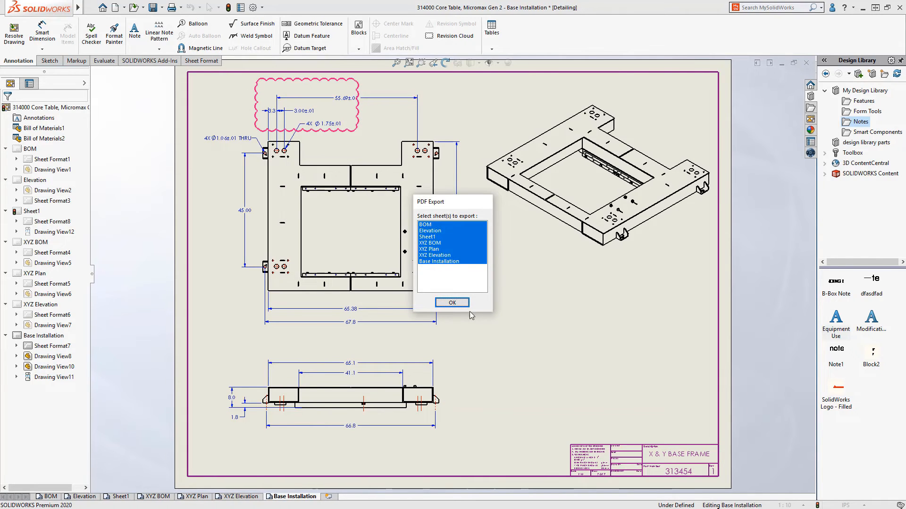
{"action": "left_click", "coordinate": [452, 302]}
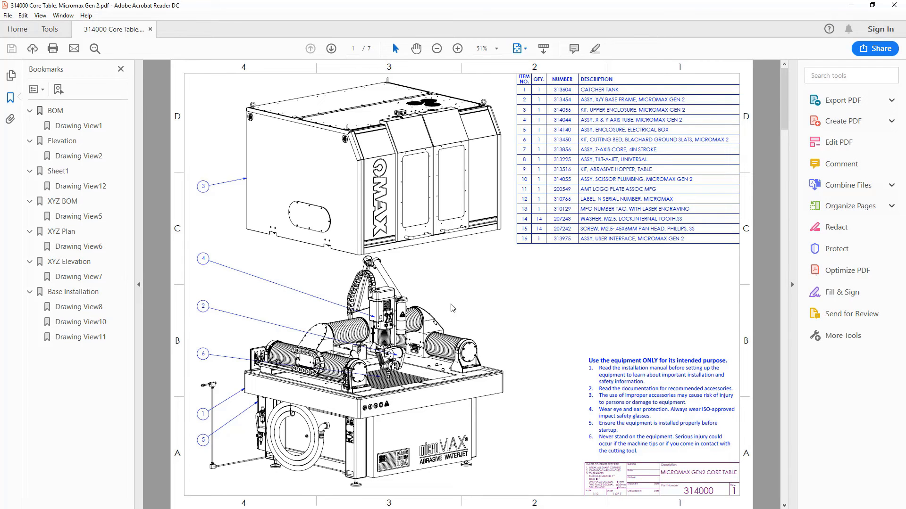
Step: Jump through the Elevation, XYZ BOM and Base Installation bookmarks in the PDF
{"action": "left_click", "coordinate": [61, 141]}
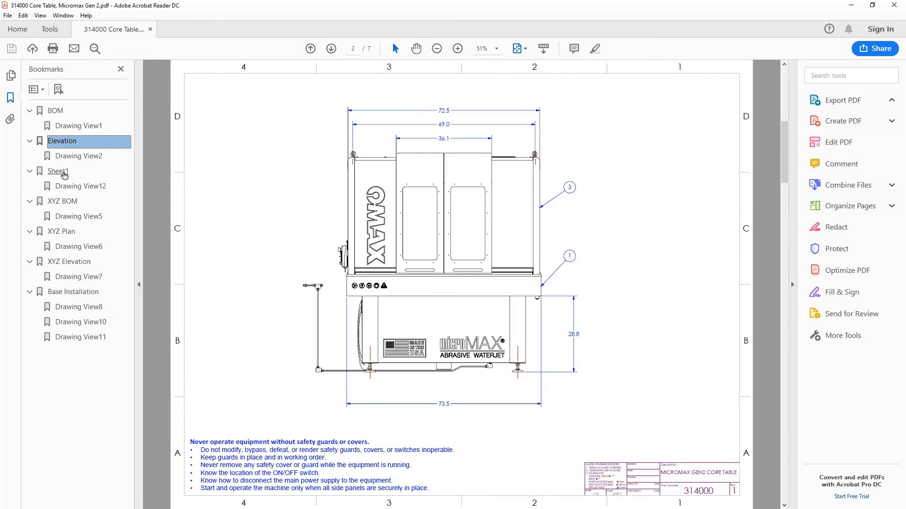
{"action": "left_click", "coordinate": [62, 201]}
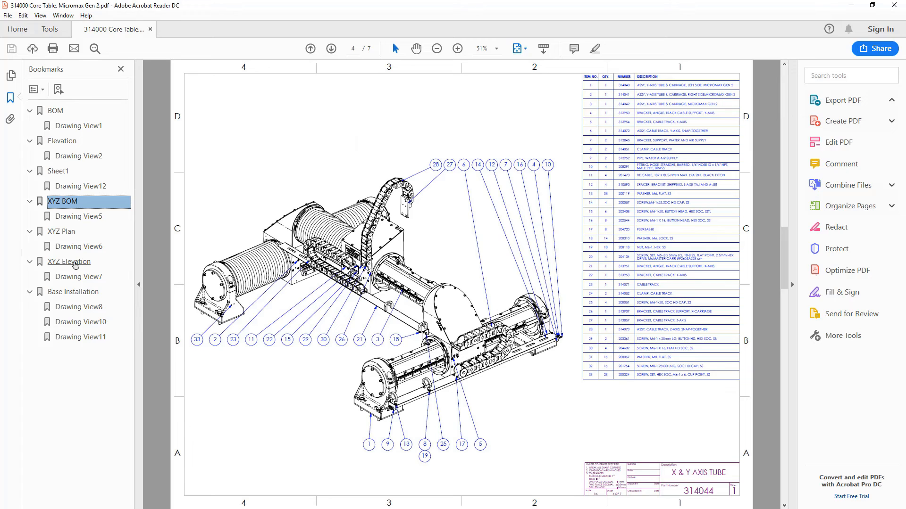
{"action": "left_click", "coordinate": [73, 292]}
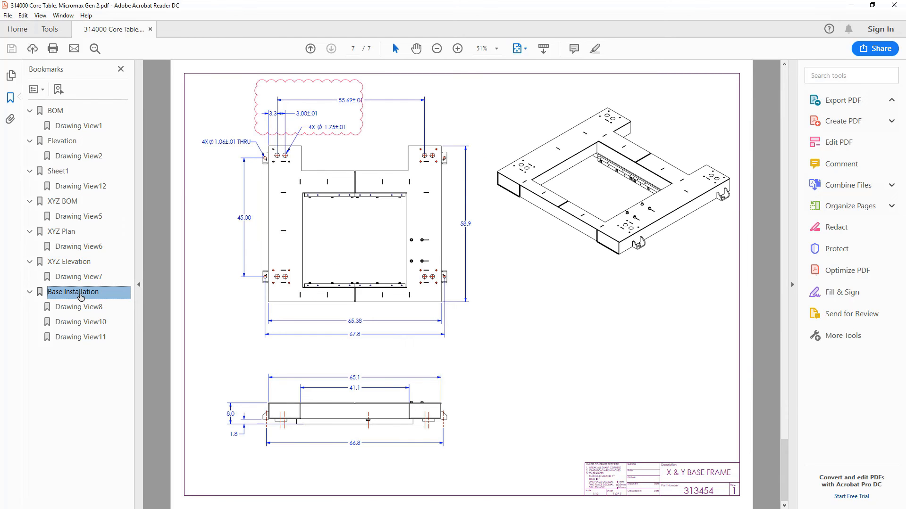